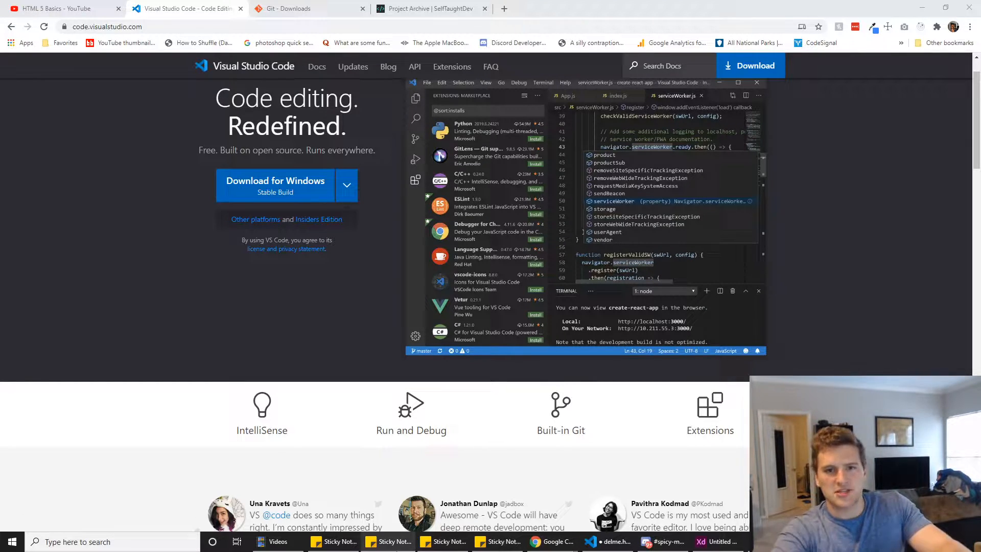
- Browse the SelfTaughtDev Project Archive's project cards, then return to the top
{"action": "left_click", "coordinate": [427, 8]}
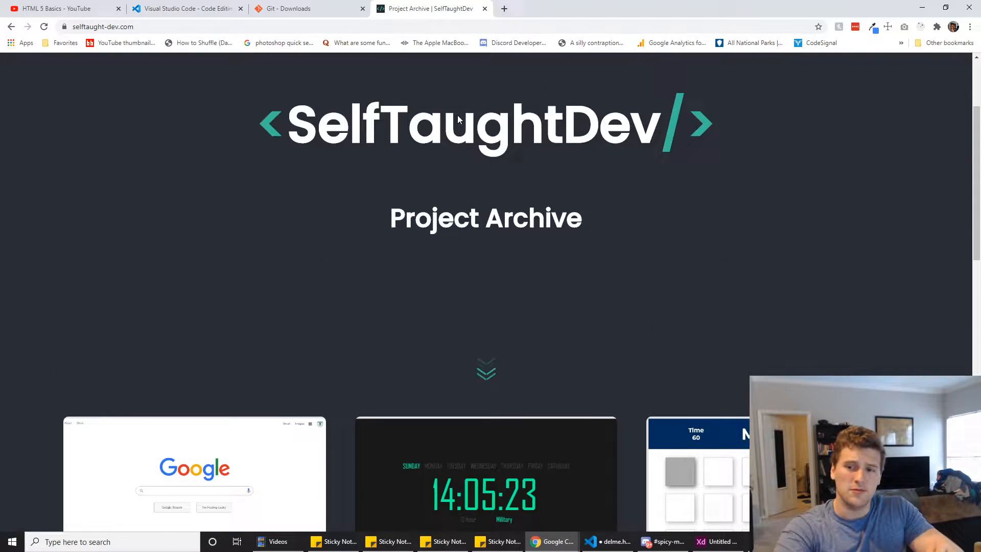
{"action": "scroll", "scroll_direction": "down", "scroll_amount": 3}
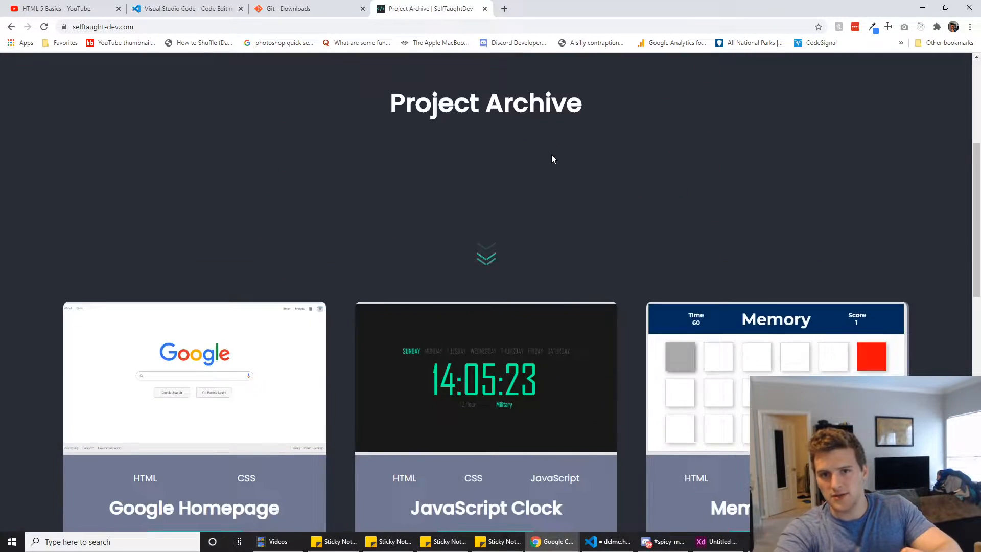
{"action": "scroll", "scroll_direction": "down", "scroll_amount": 3}
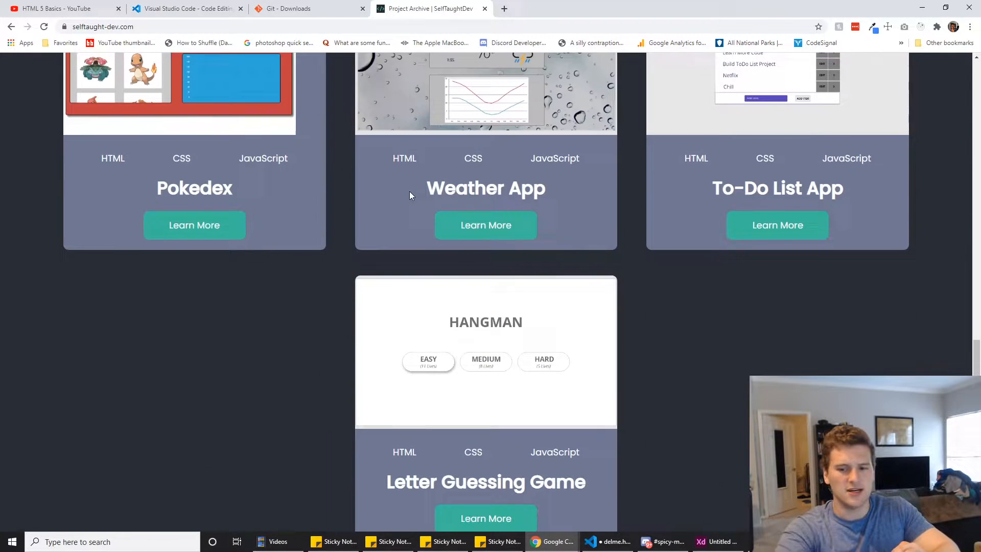
{"action": "scroll", "scroll_direction": "up", "scroll_amount": 3}
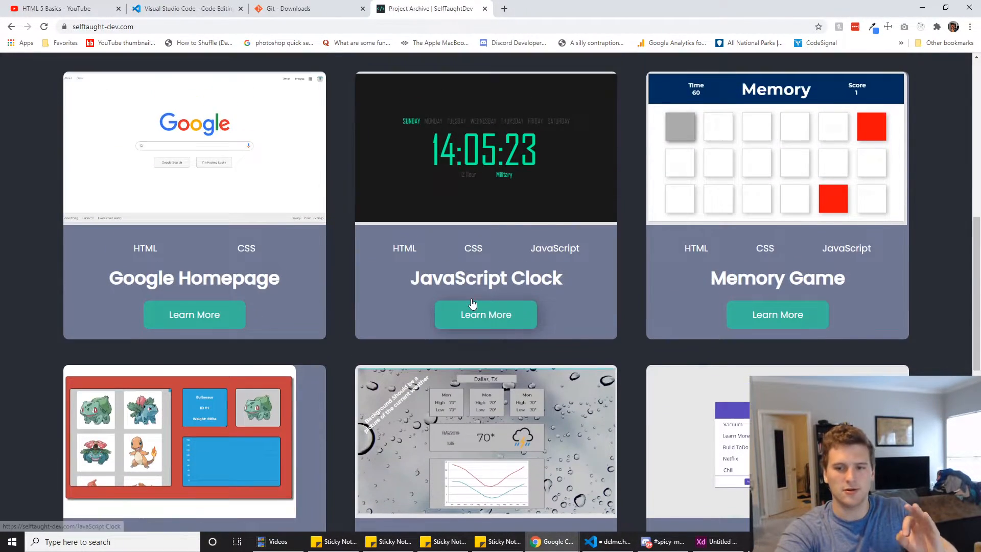
{"action": "scroll", "scroll_direction": "up", "scroll_amount": 3}
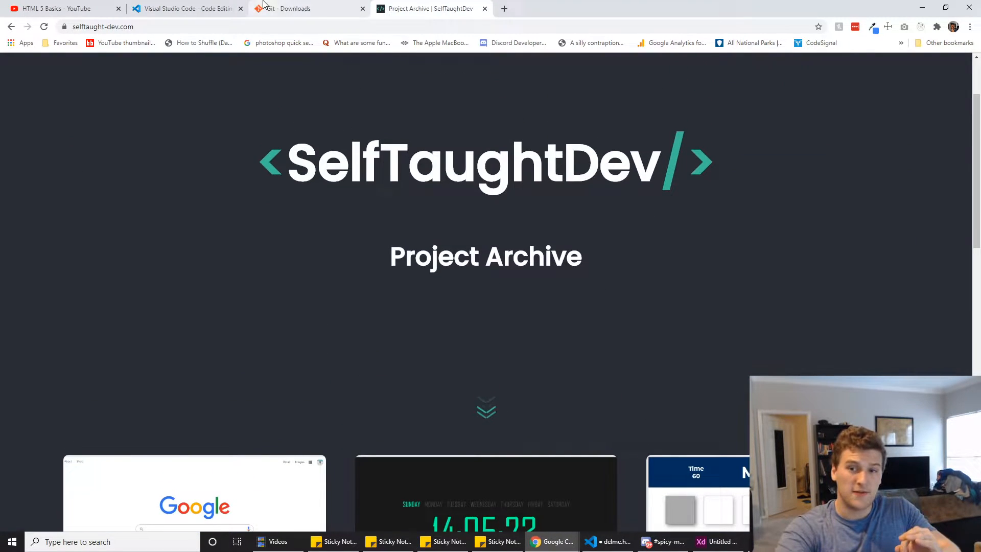
{"action": "mouse_move", "coordinate": [186, 9]}
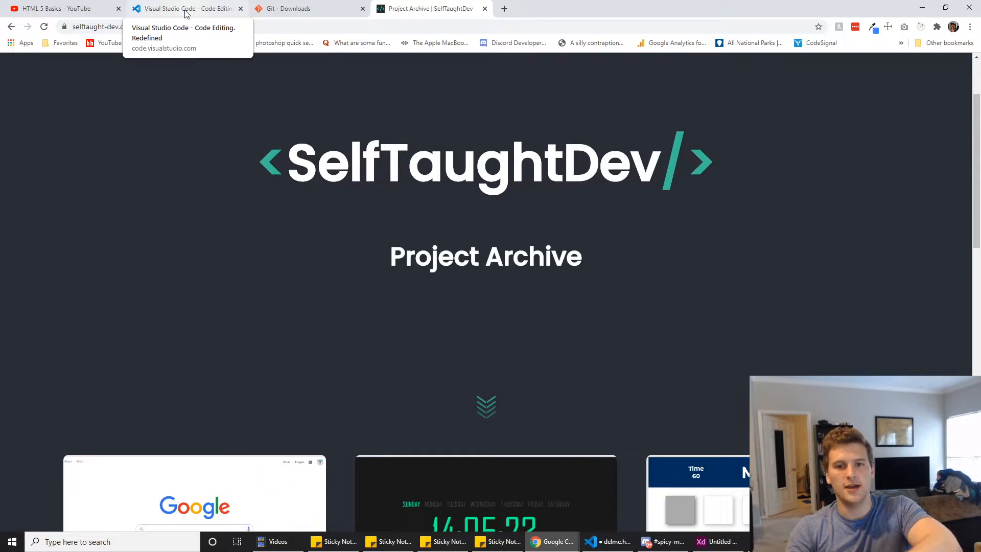
- Bring up code.visualstudio.com and scroll toward the Windows stable download
{"action": "left_click", "coordinate": [184, 8]}
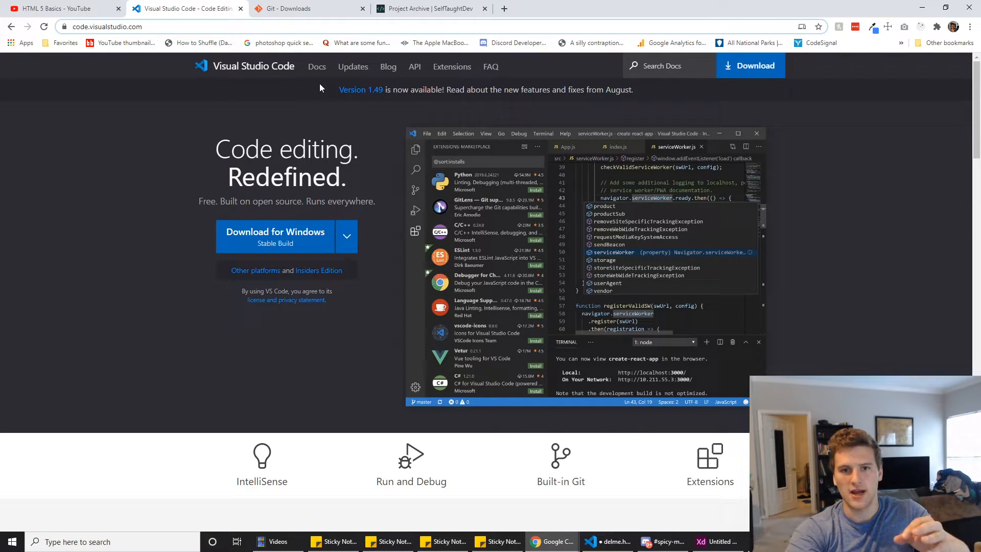
{"action": "mouse_move", "coordinate": [243, 76]}
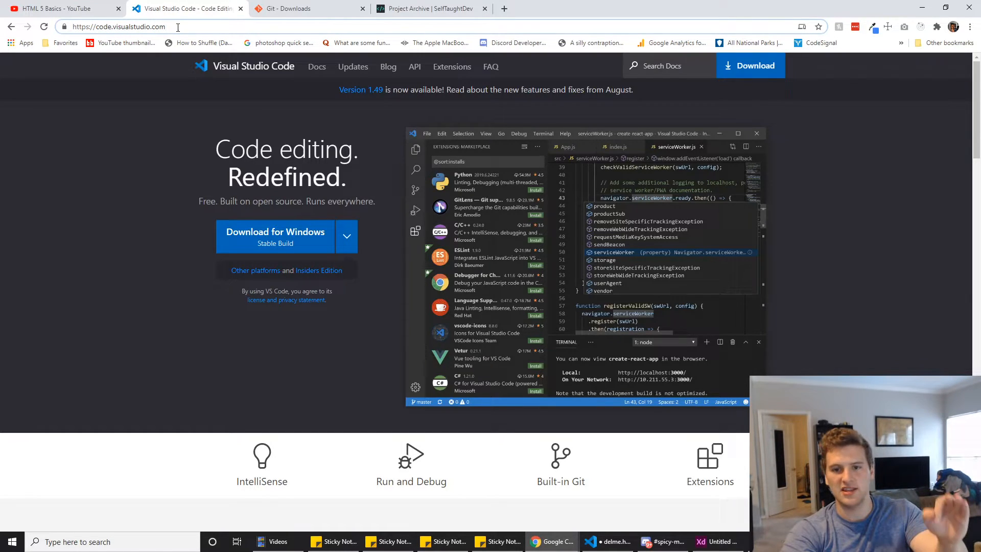
{"action": "scroll", "scroll_direction": "down", "scroll_amount": 3}
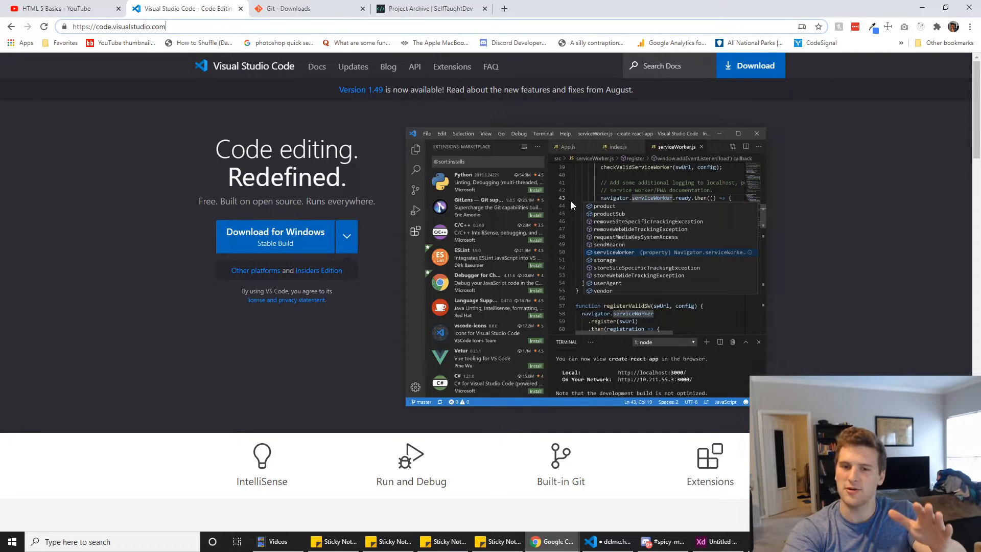
{"action": "left_click", "coordinate": [288, 8]}
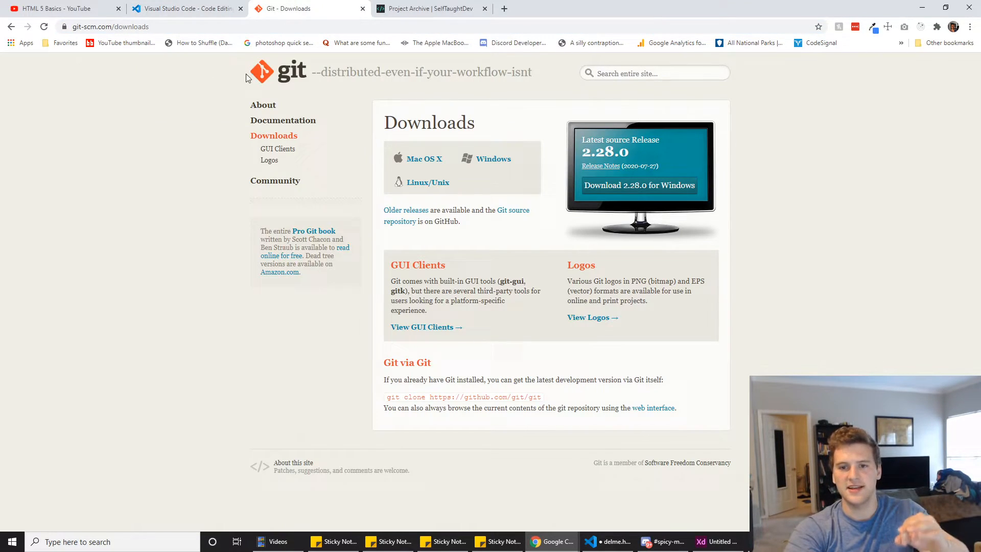
{"action": "mouse_move", "coordinate": [300, 78]}
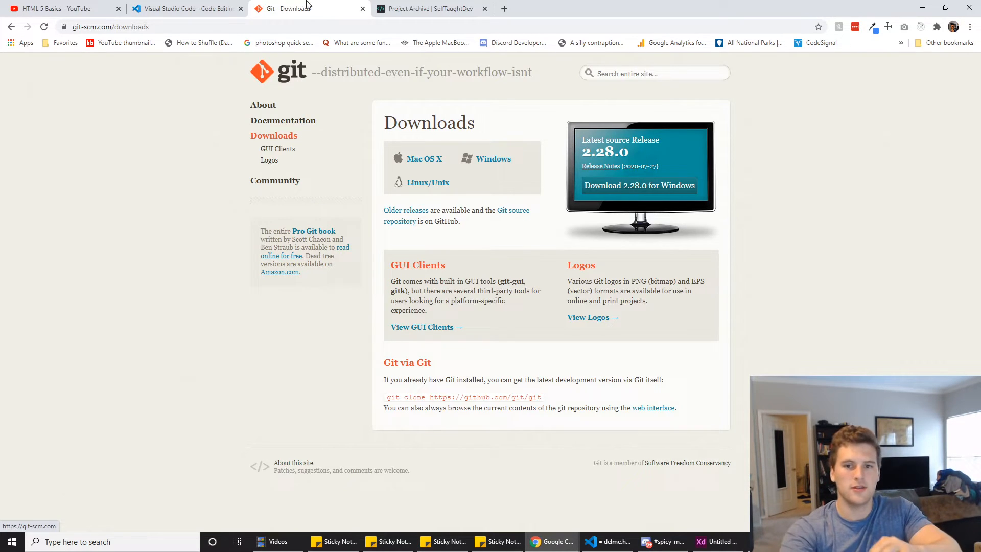
{"action": "left_click", "coordinate": [184, 9]}
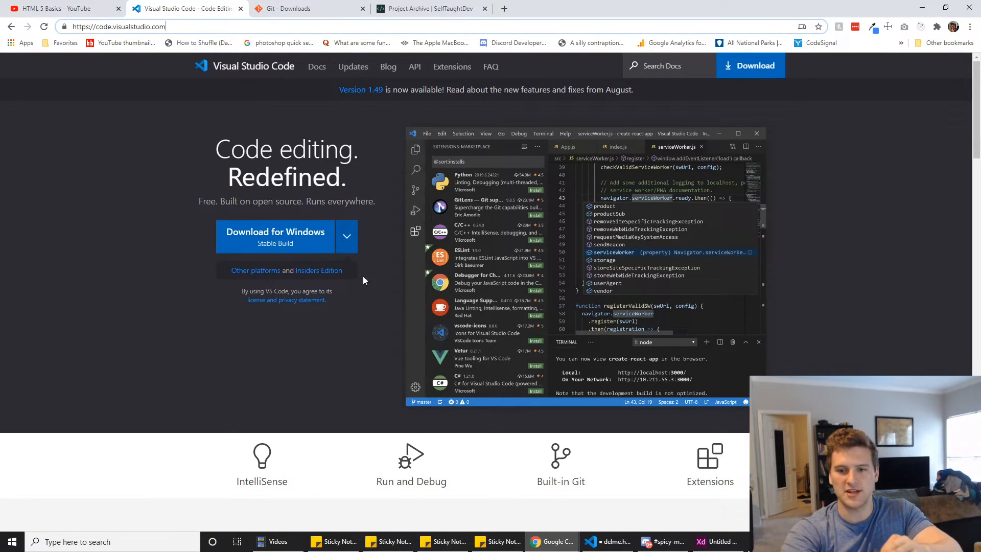
- Bring the VS Code window with the empty delme.html forward from the taskbar
{"action": "left_click", "coordinate": [607, 541]}
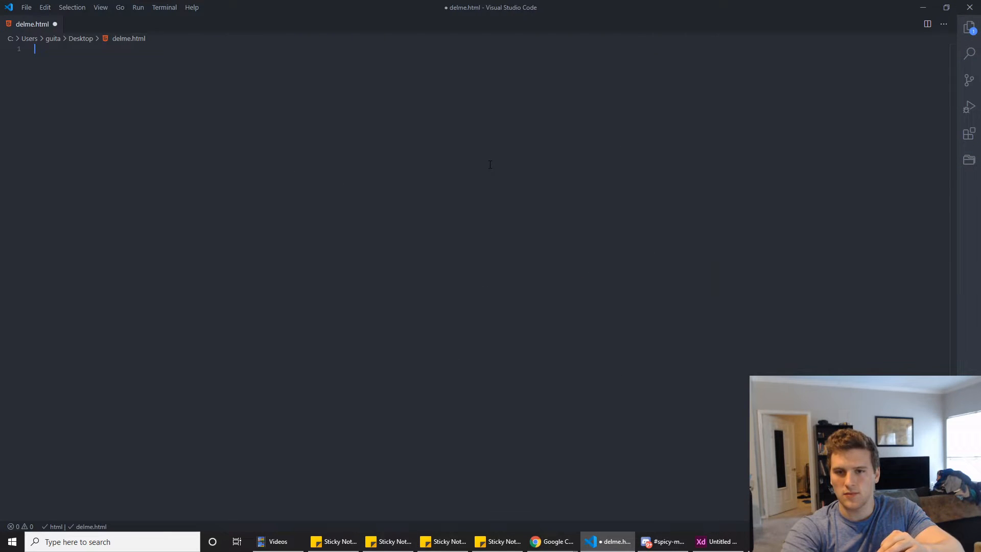
{"action": "mouse_move", "coordinate": [524, 206]}
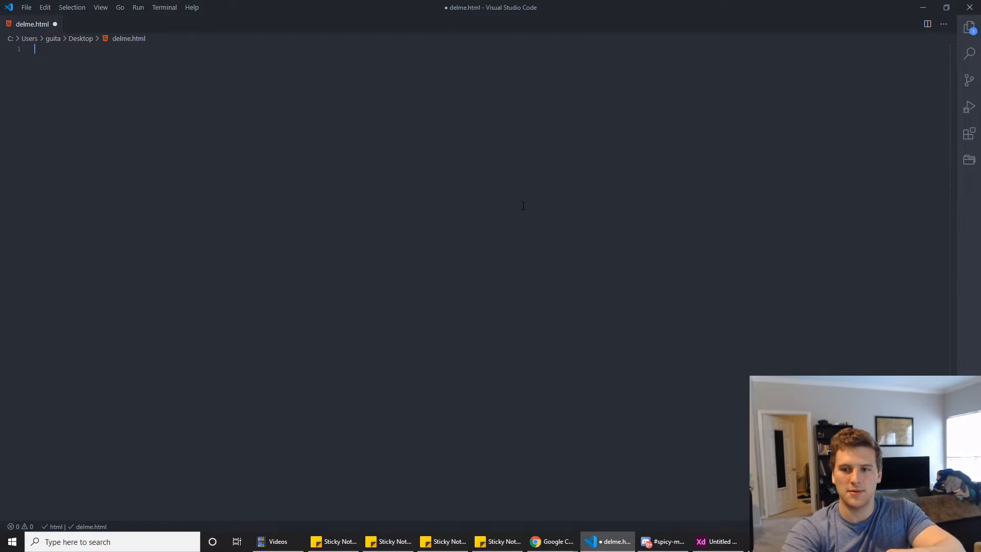
{"action": "mouse_move", "coordinate": [513, 219]}
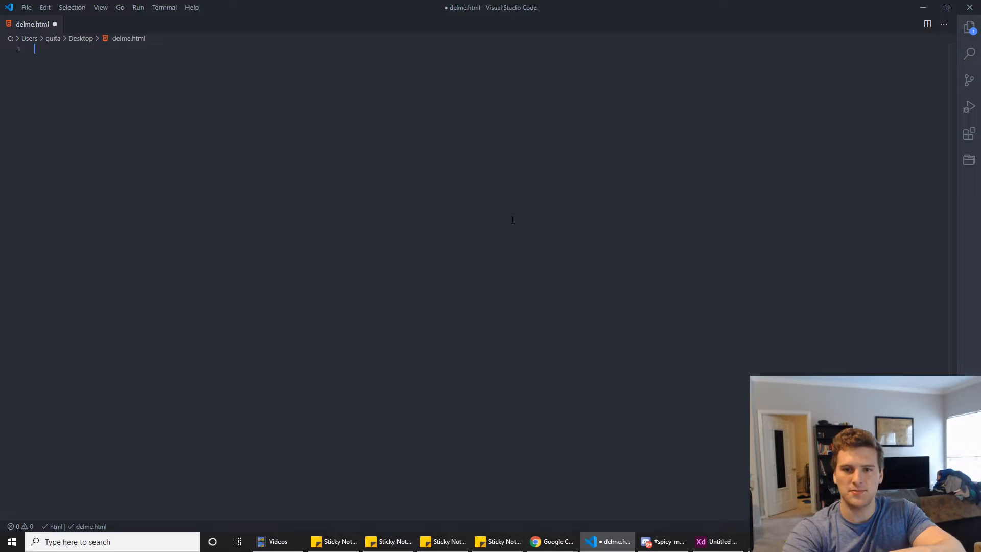
{"action": "mouse_move", "coordinate": [585, 19]}
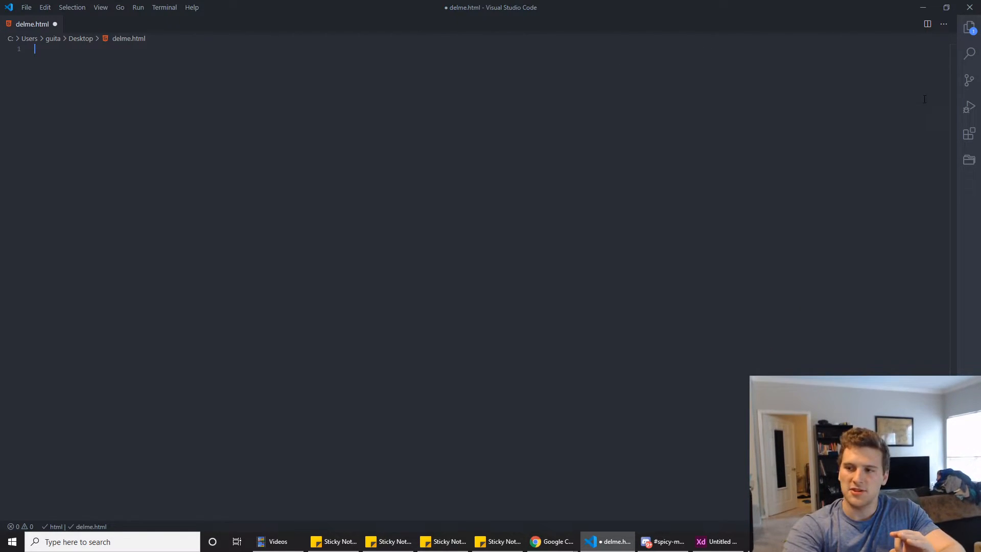
{"action": "mouse_move", "coordinate": [845, 131]}
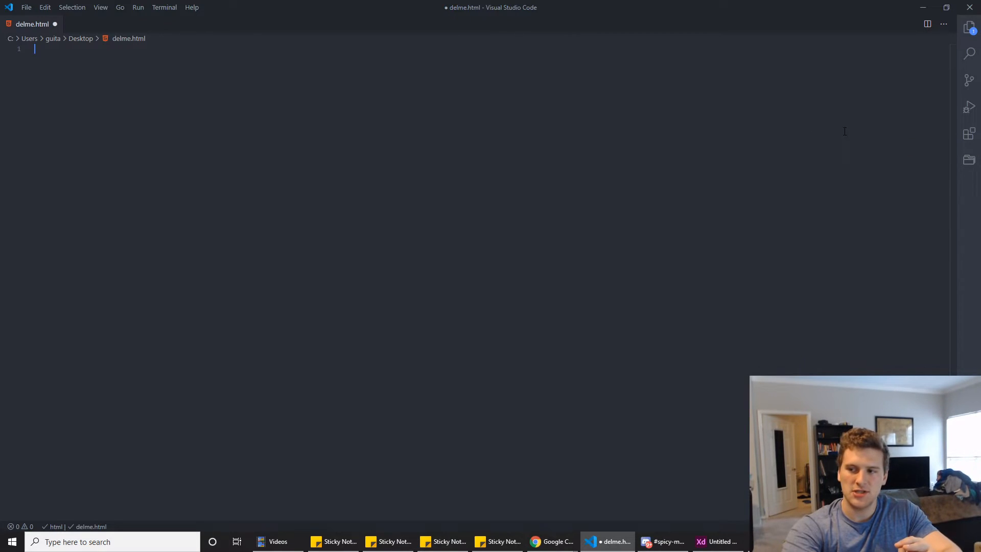
{"action": "mouse_move", "coordinate": [969, 147]}
{"action": "type", "text": "te"}
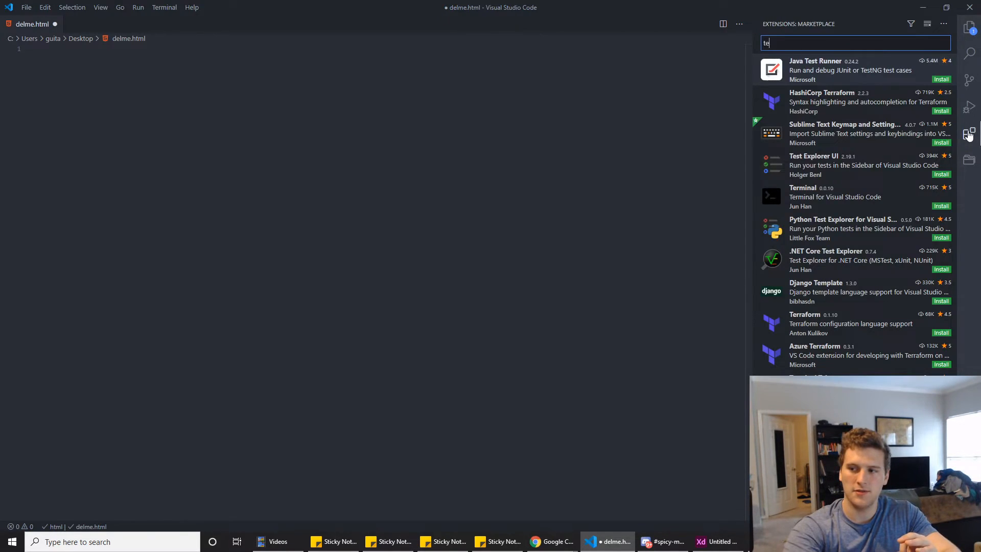
{"action": "mouse_move", "coordinate": [34, 132]}
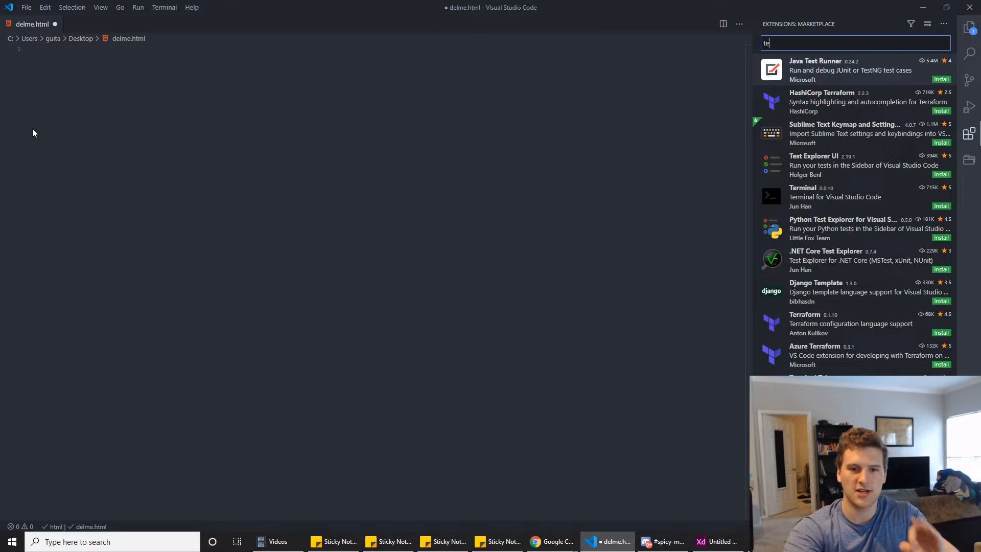
{"action": "mouse_move", "coordinate": [278, 175]}
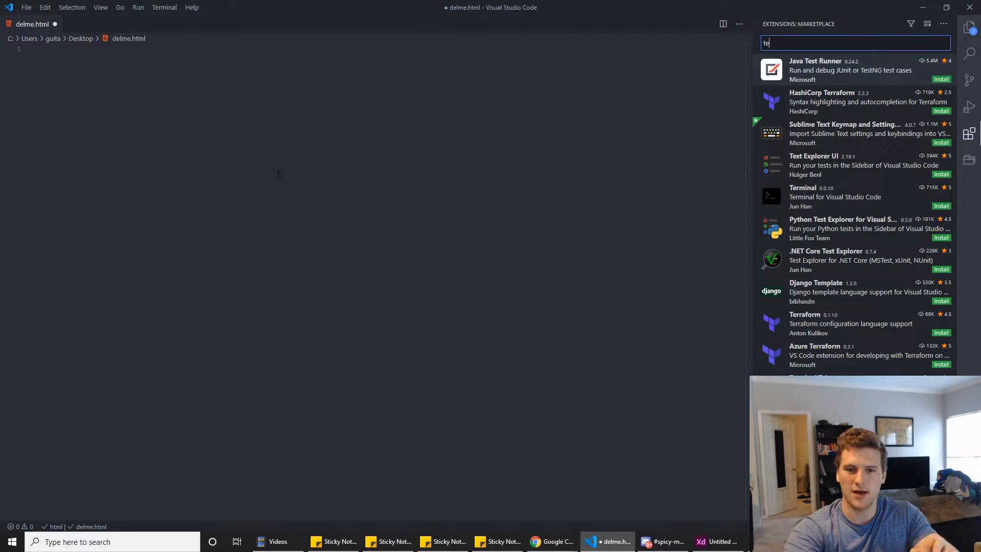
{"action": "mouse_move", "coordinate": [693, 154]}
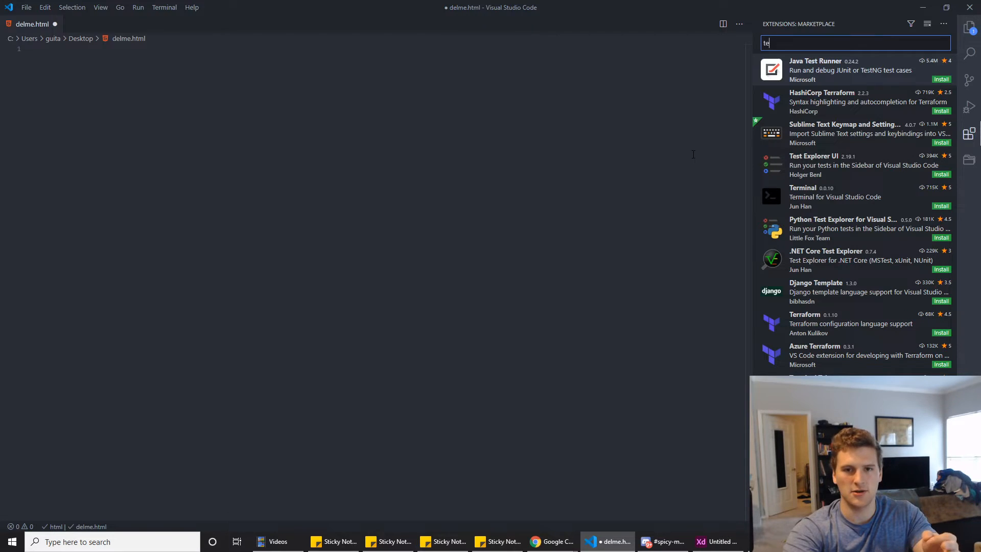
{"action": "mouse_move", "coordinate": [681, 167]}
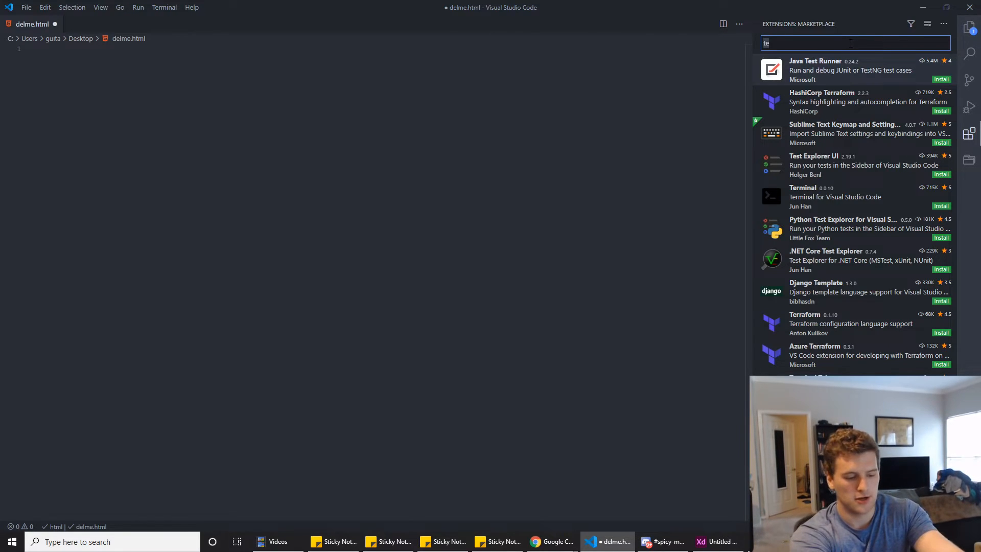
- Search the extensions marketplace for 'col'
{"action": "type", "text": "col"}
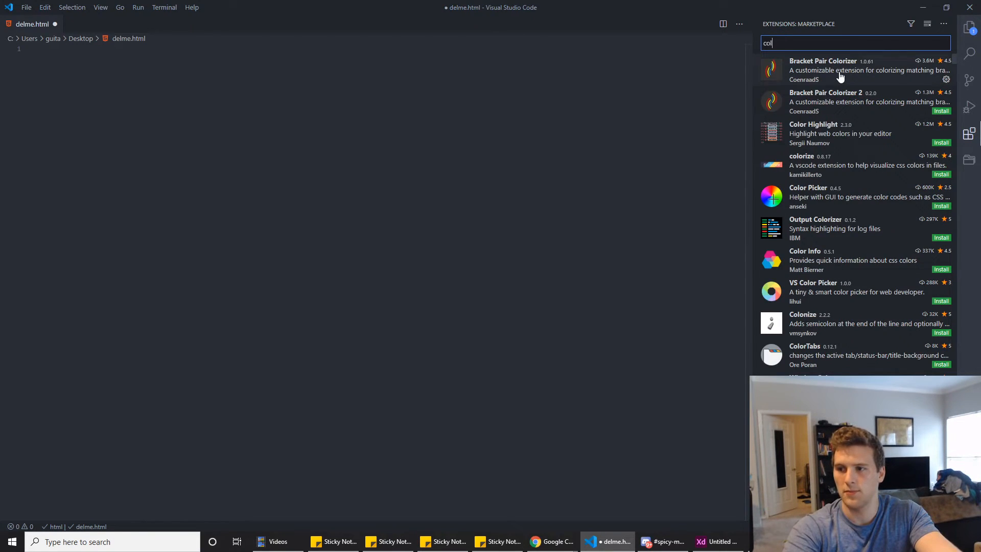
- Open Bracket Pair Colorizer's details page from the search results
{"action": "left_click", "coordinate": [844, 70]}
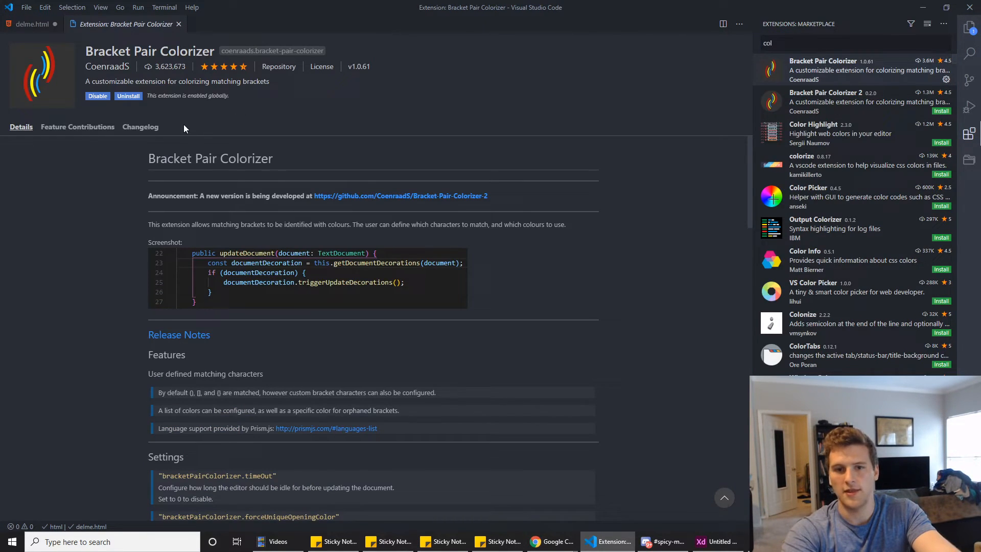
{"action": "left_click", "coordinate": [835, 101]}
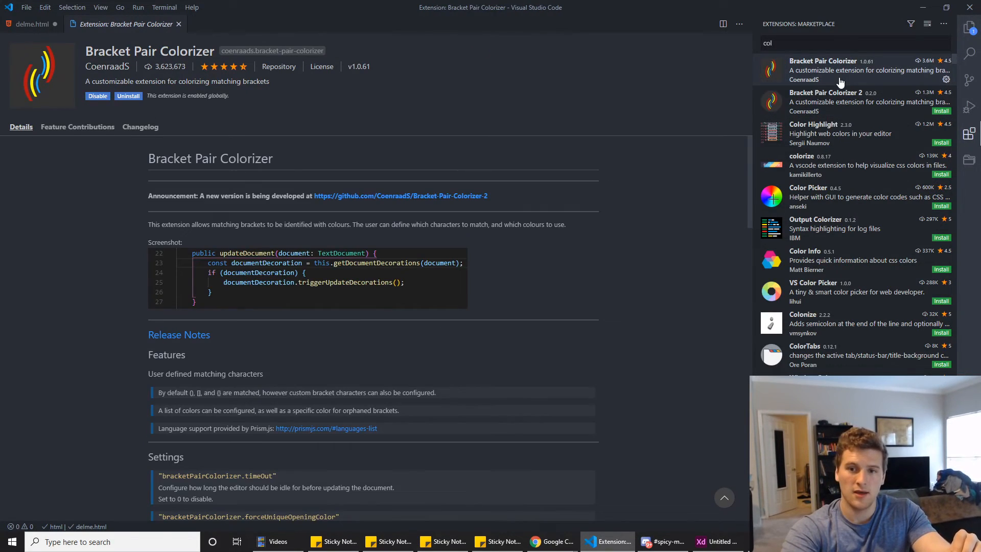
{"action": "mouse_move", "coordinate": [525, 342]}
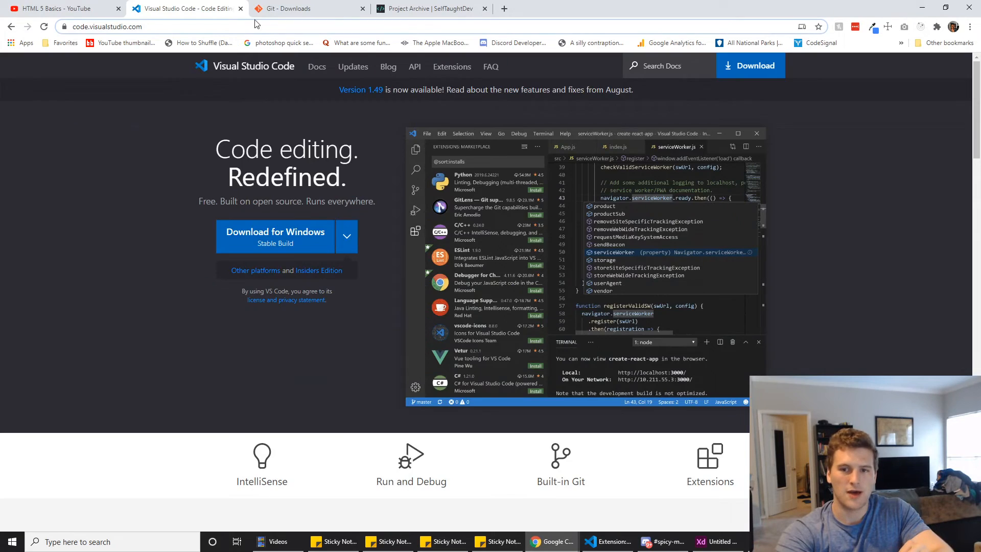
{"action": "left_click", "coordinate": [291, 9]}
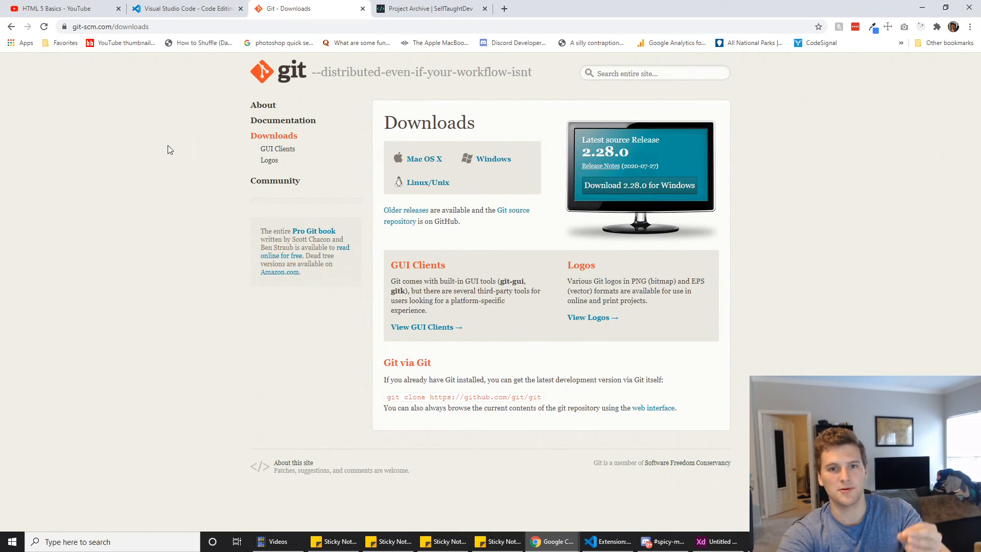
{"action": "mouse_move", "coordinate": [161, 156]}
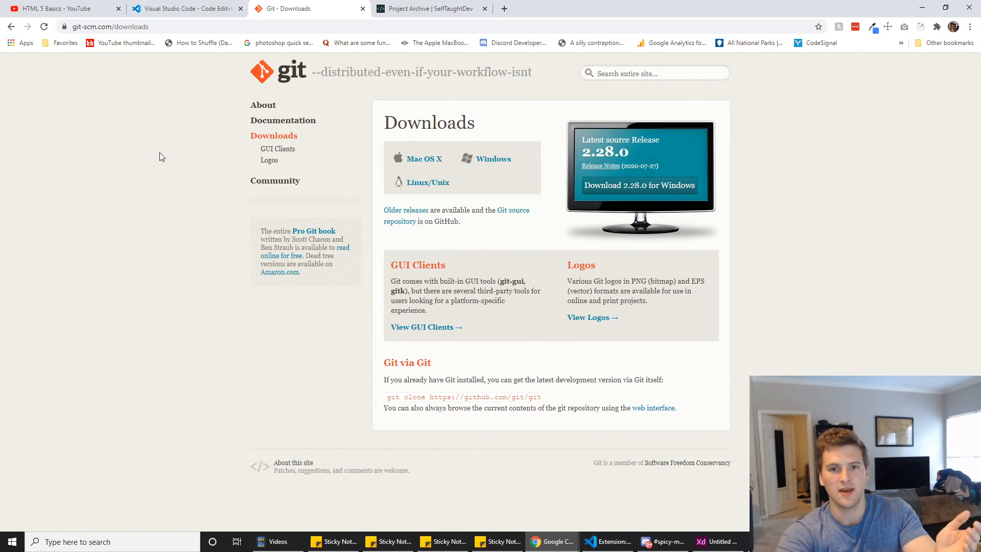
{"action": "mouse_move", "coordinate": [161, 209]}
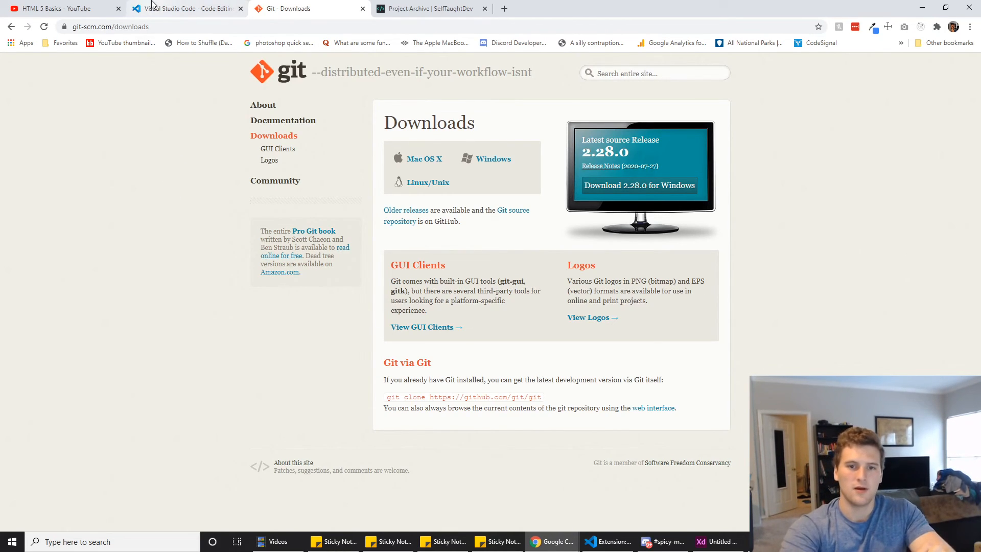
{"action": "left_click", "coordinate": [183, 9]}
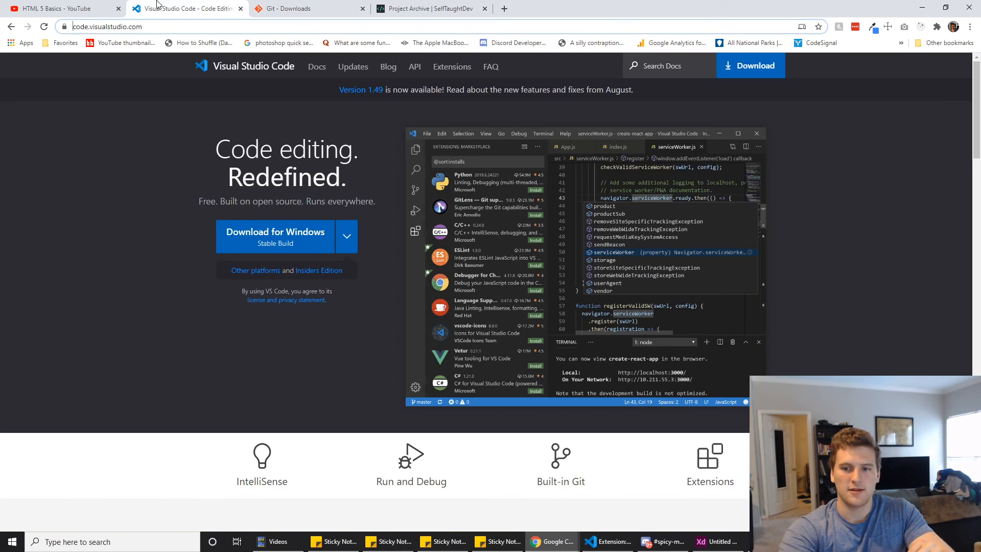